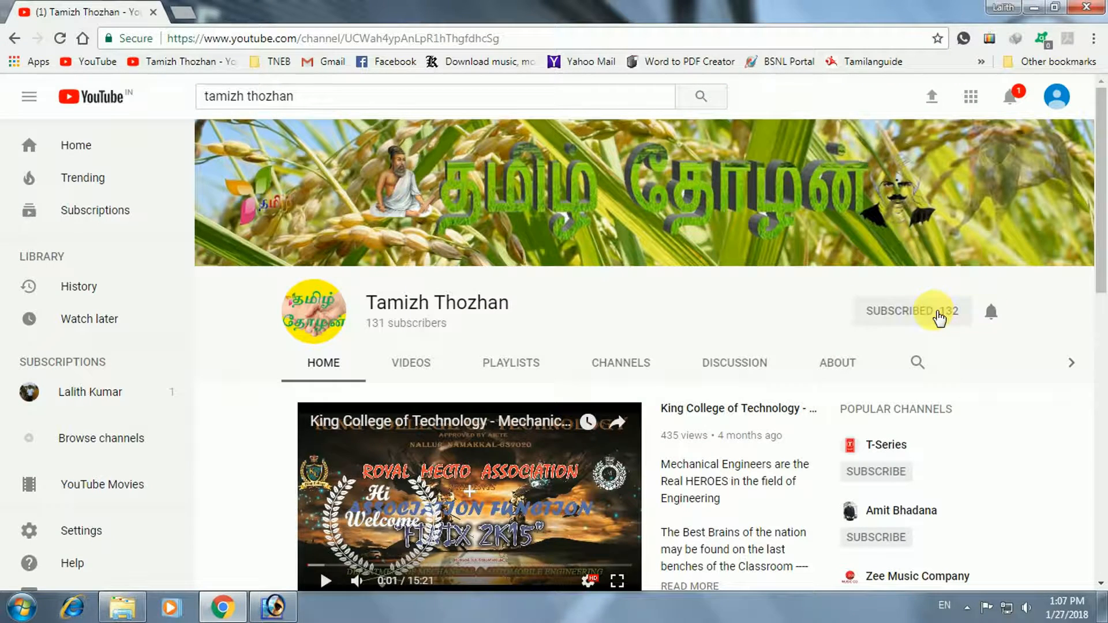
Subscribe to the Tamizh Thozhan channel from its channel page.
{"action": "left_click", "coordinate": [910, 311]}
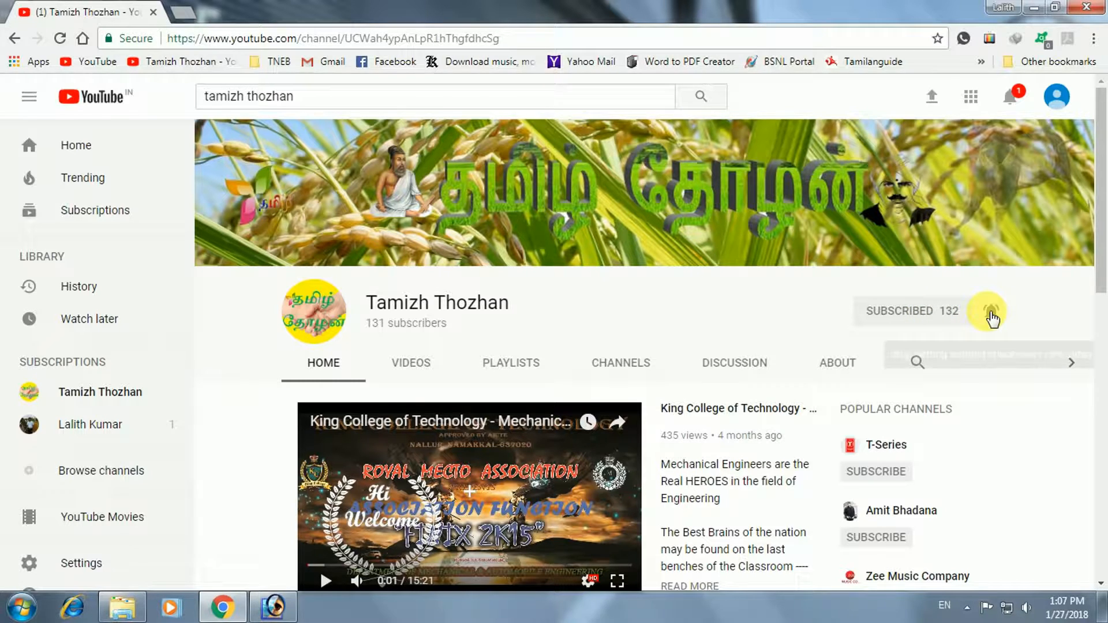
{"action": "mouse_move", "coordinate": [987, 310]}
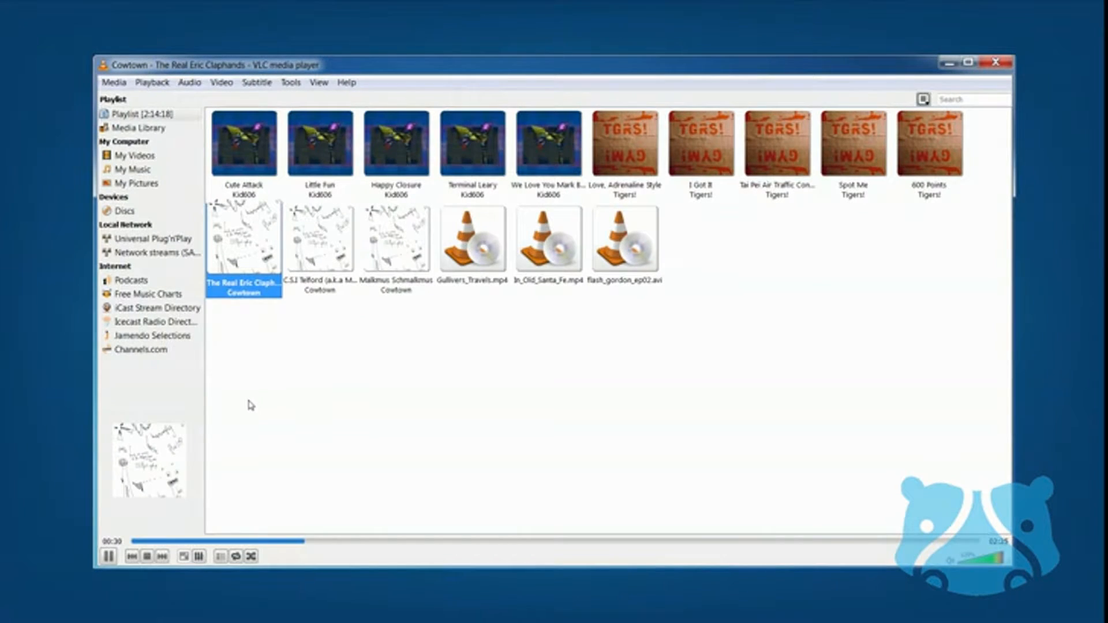
Play the C.S.J Telford and Malkmus Schmalkmus tracks, view the track's media information and close it.
{"action": "double_click", "coordinate": [319, 236]}
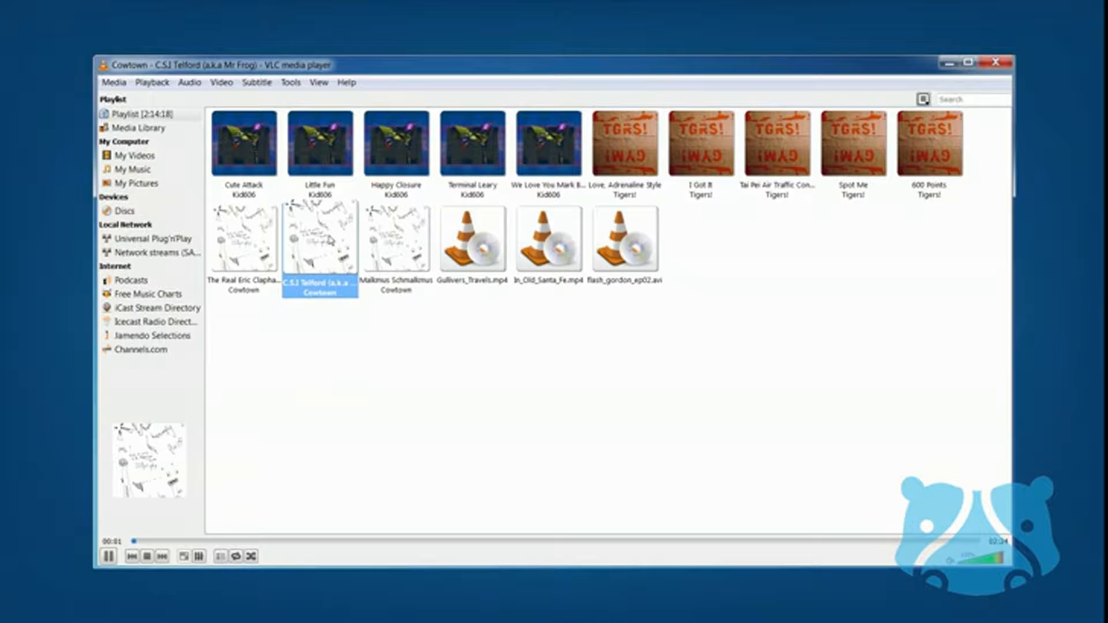
{"action": "double_click", "coordinate": [395, 237]}
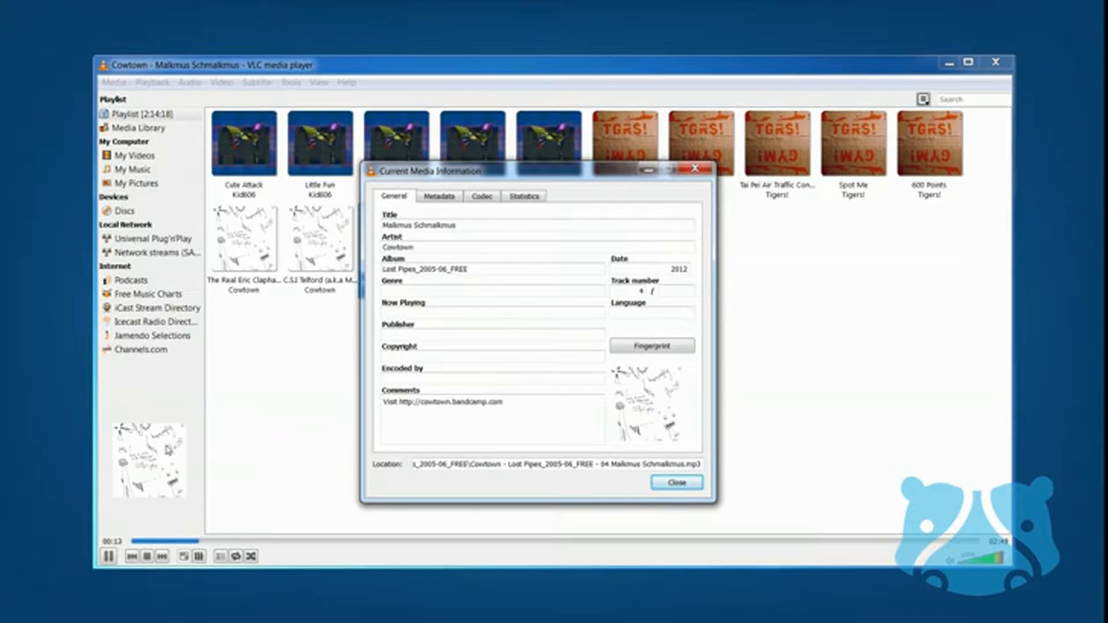
{"action": "left_click", "coordinate": [675, 483]}
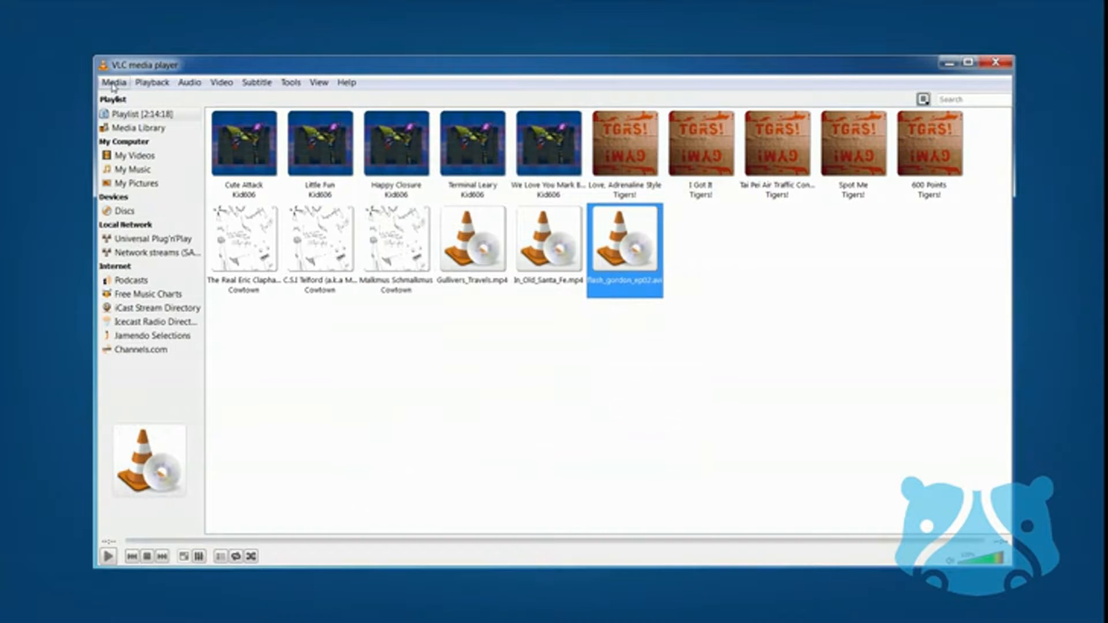
Start a Convert/Save with the Charlie_Chaplin_The_Rival_Mashers file, then cancel the conversion.
{"action": "left_click", "coordinate": [113, 83]}
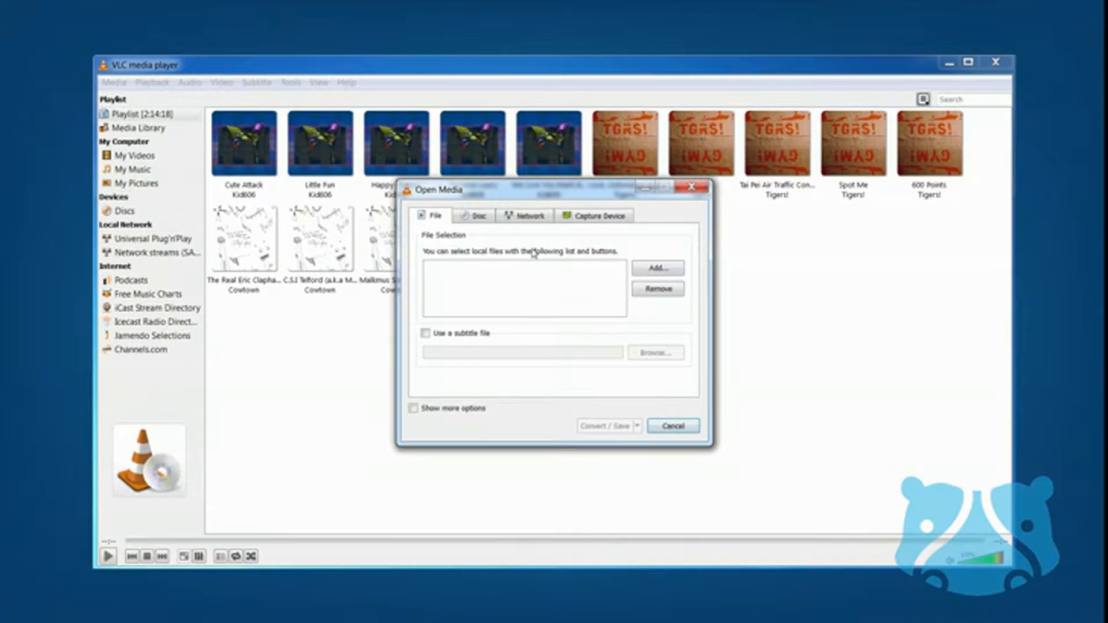
{"action": "left_click", "coordinate": [655, 268]}
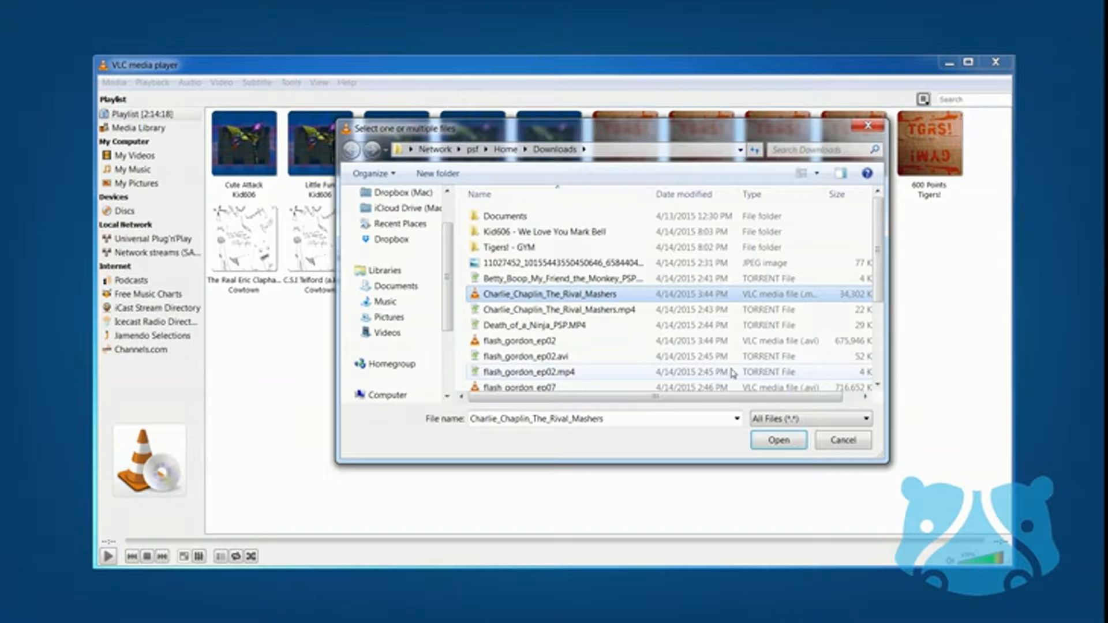
{"action": "left_click", "coordinate": [776, 439]}
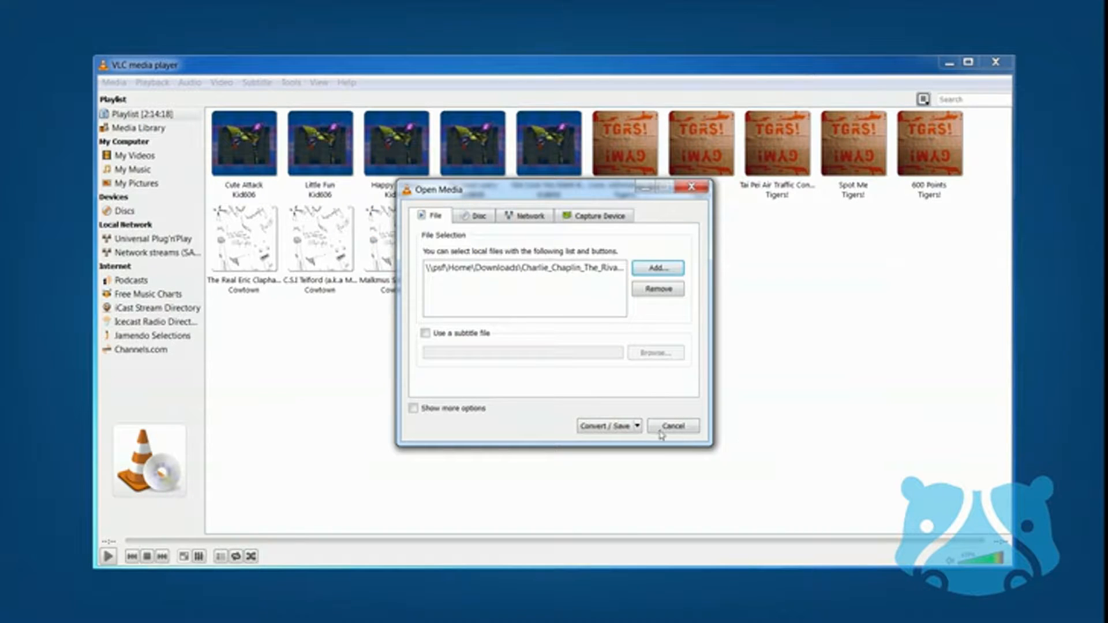
{"action": "left_click", "coordinate": [605, 426]}
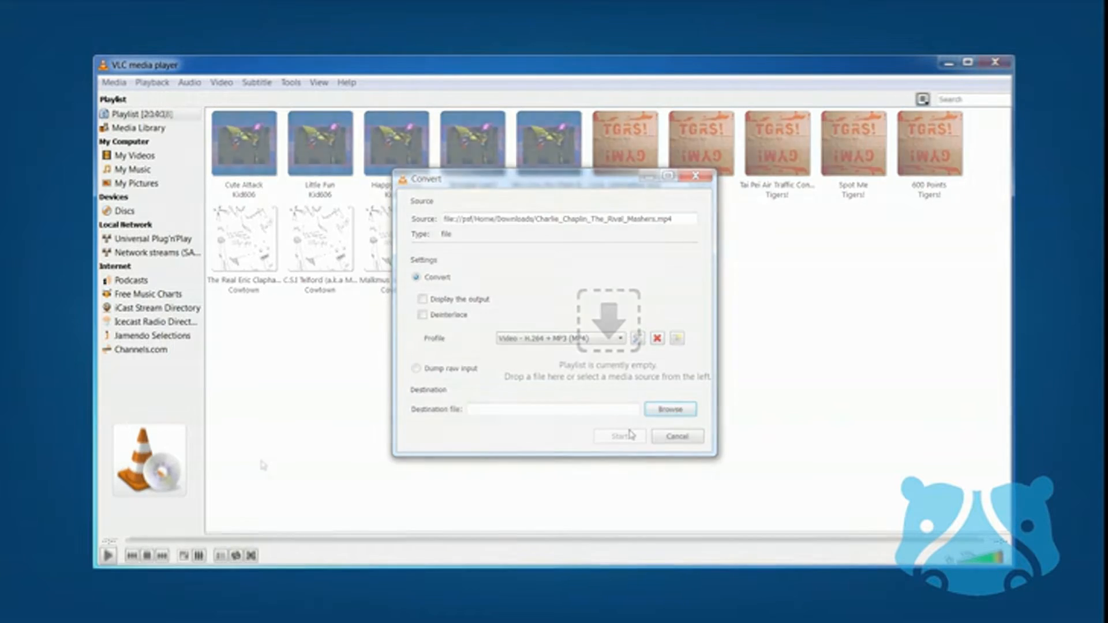
{"action": "left_click", "coordinate": [668, 409]}
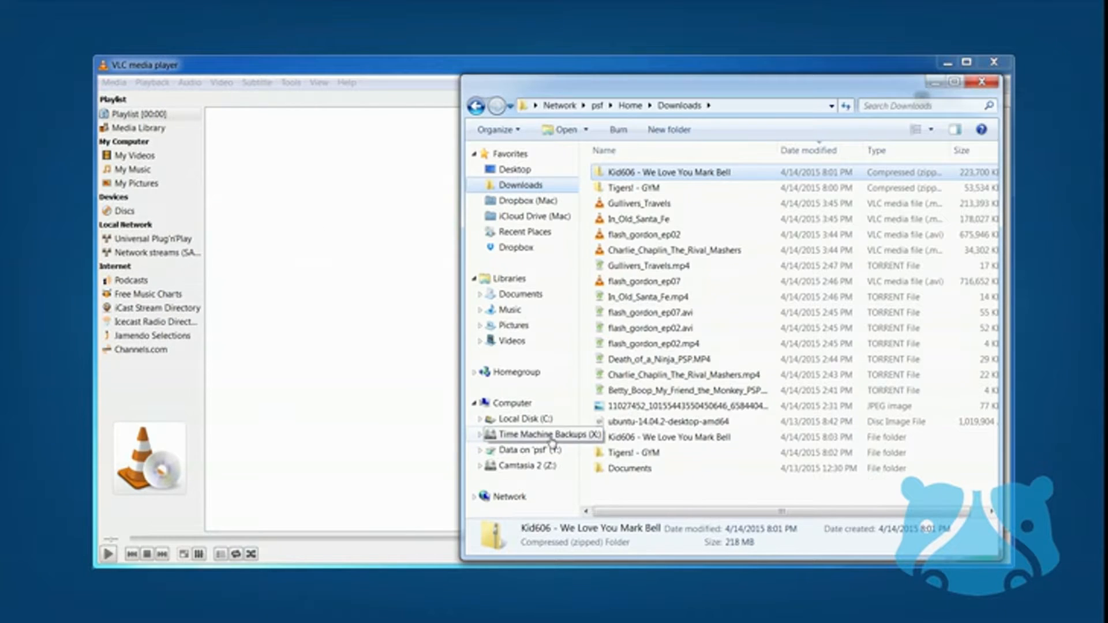
Drag the Kid606 - We Love You Mark Bell folder from Downloads into the playlist.
{"action": "left_click", "coordinate": [650, 436]}
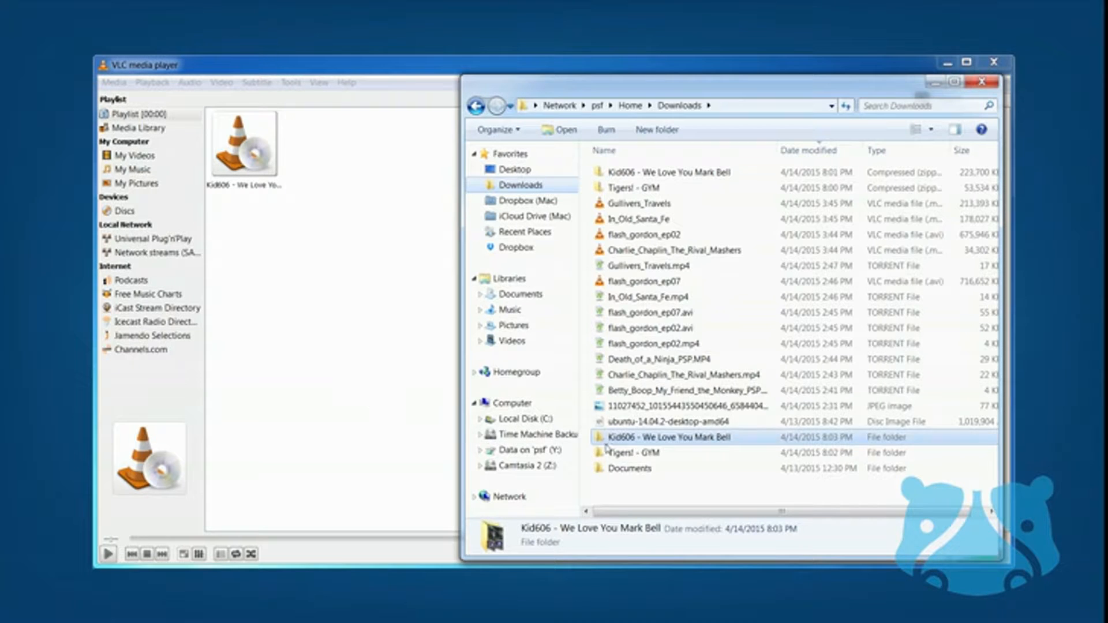
{"action": "left_click", "coordinate": [633, 452]}
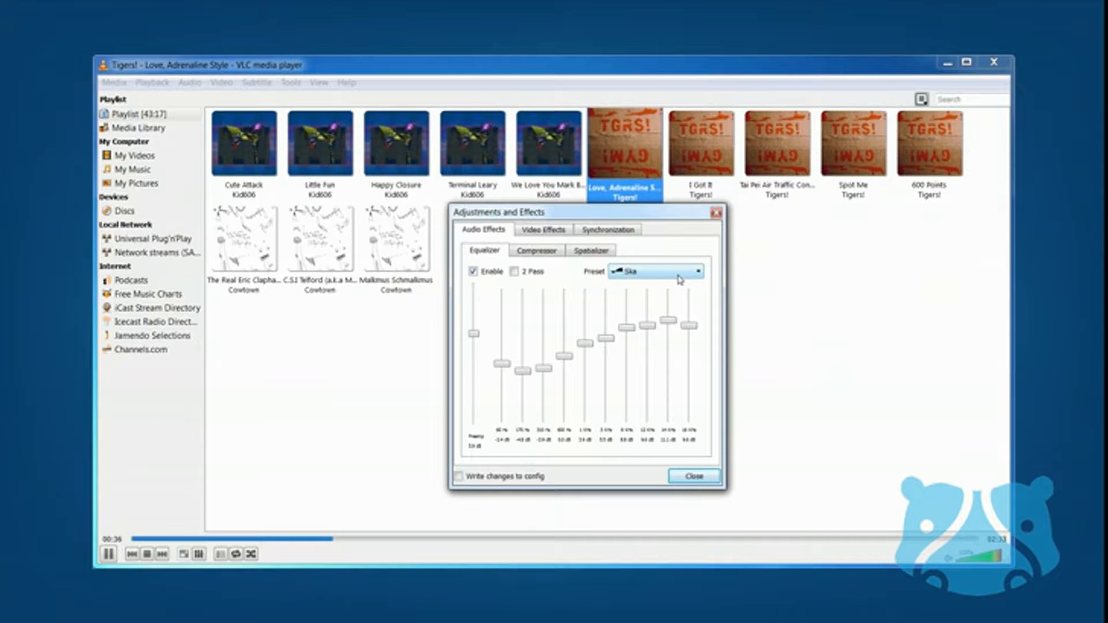
Choose the Rock equalizer preset, then switch the equalizer off.
{"action": "left_click", "coordinate": [653, 270]}
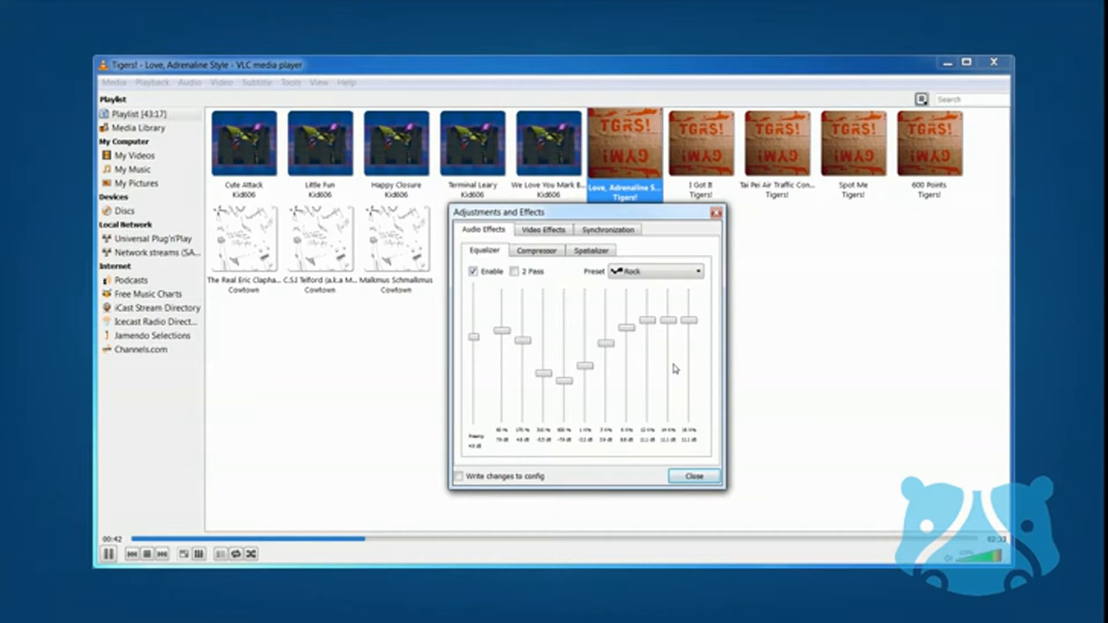
{"action": "mouse_move", "coordinate": [534, 320]}
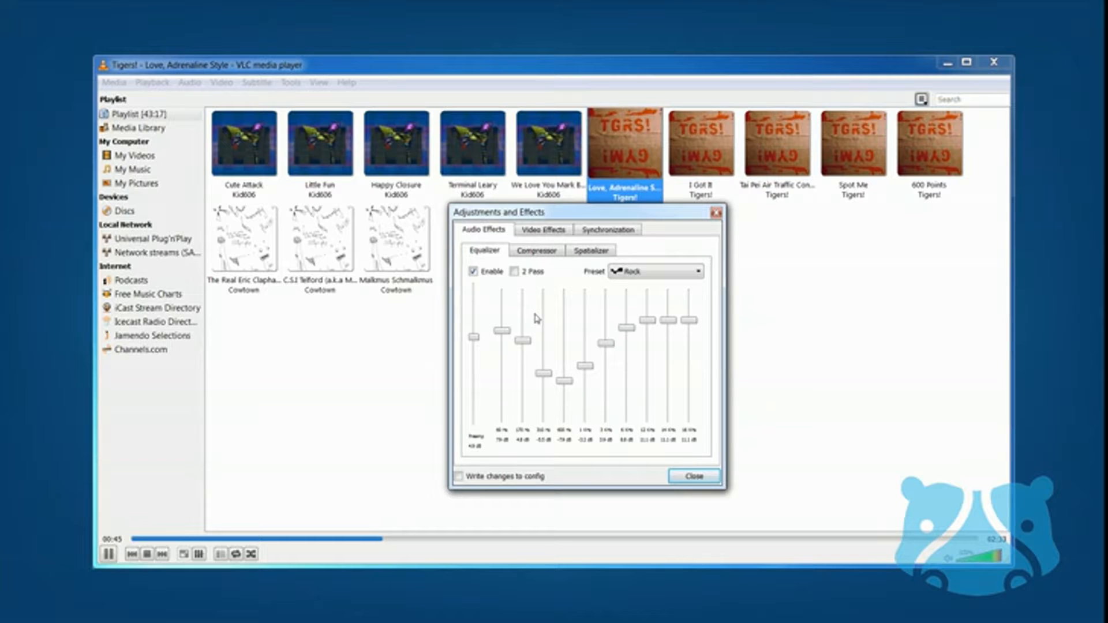
{"action": "left_click", "coordinate": [473, 270]}
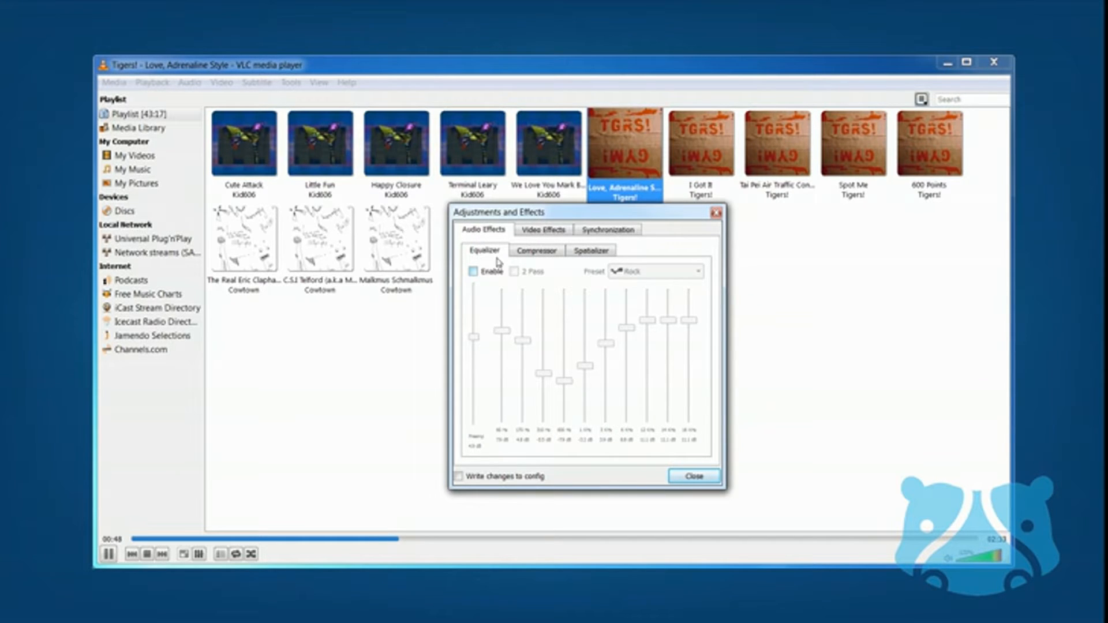
{"action": "left_click", "coordinate": [535, 250]}
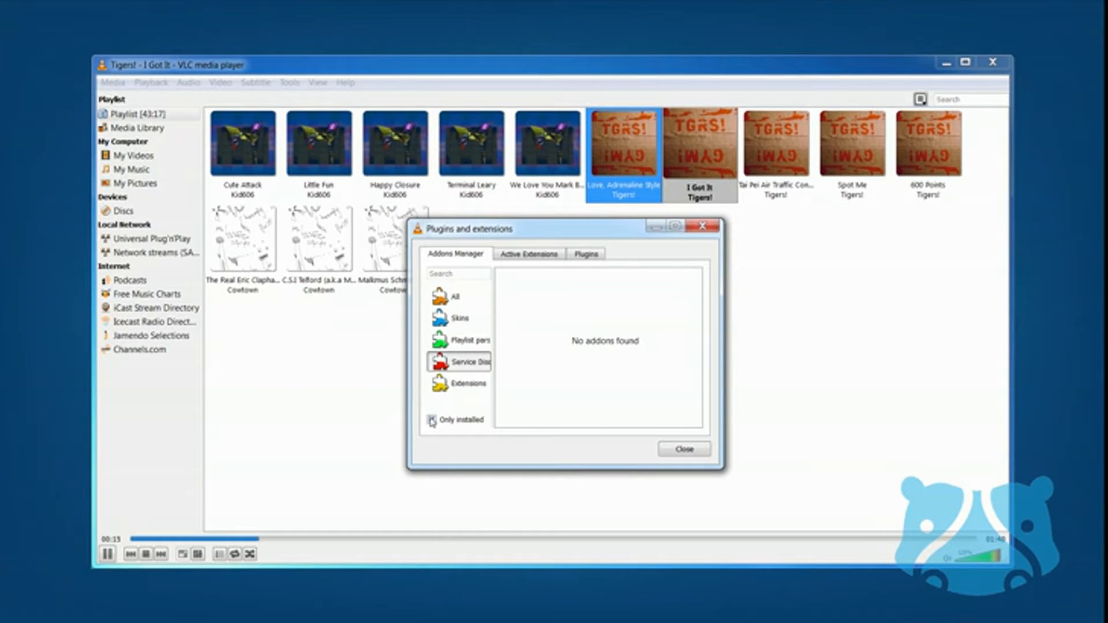
Show all add-ons, select TuneIn Radio under Service Discovery, and browse the available skins.
{"action": "left_click", "coordinate": [430, 419]}
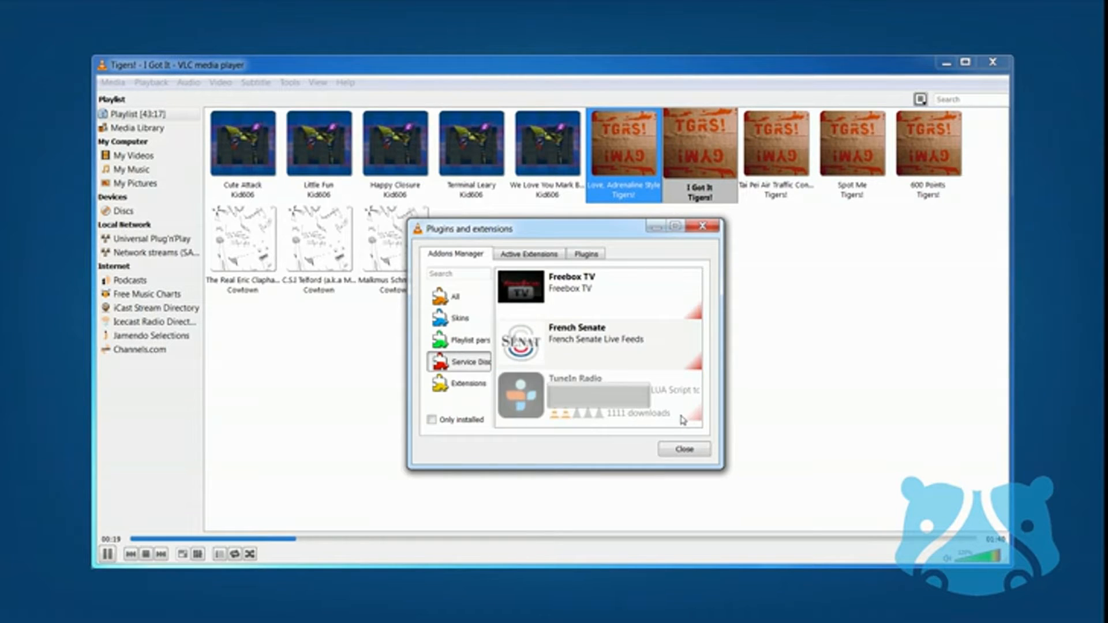
{"action": "left_click", "coordinate": [596, 394]}
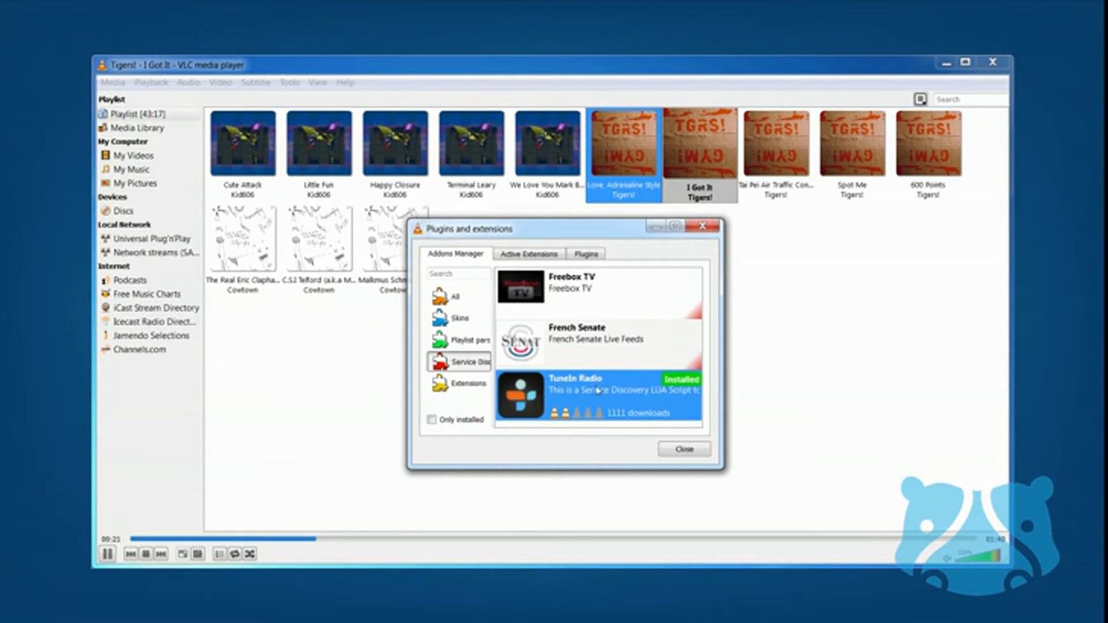
{"action": "left_click", "coordinate": [460, 319]}
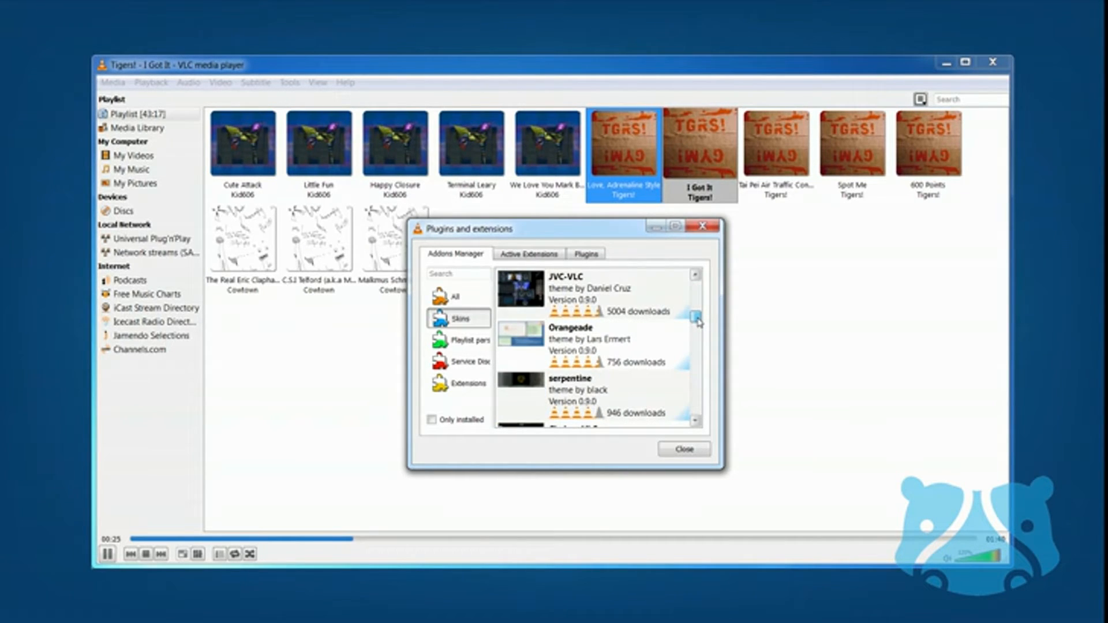
{"action": "left_click", "coordinate": [695, 316]}
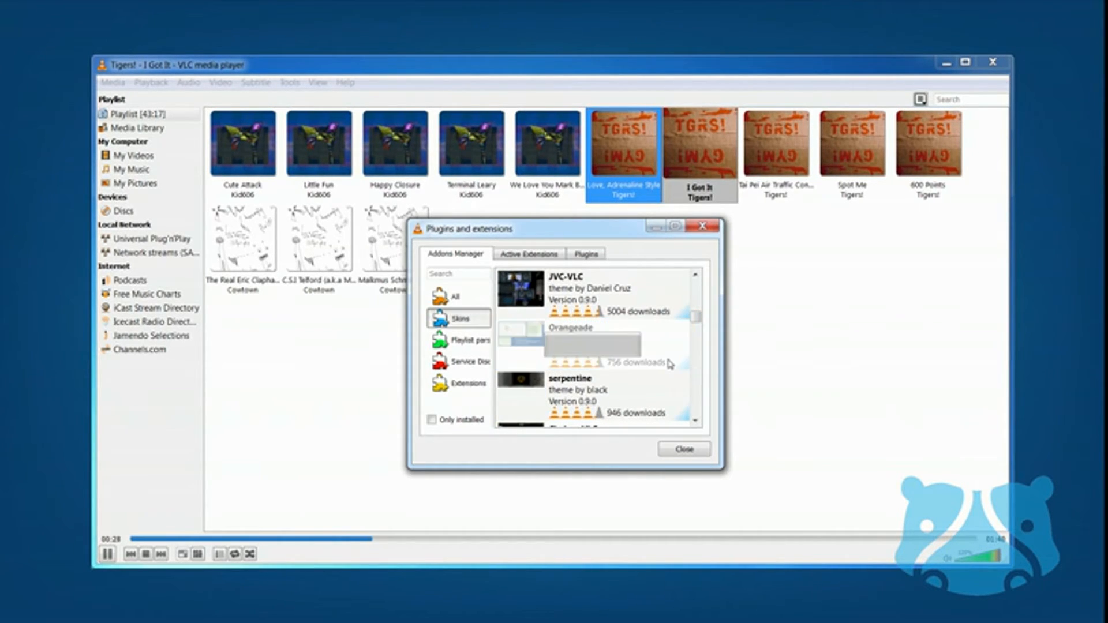
View the active extensions, then the list of installed plugins.
{"action": "left_click", "coordinate": [591, 344]}
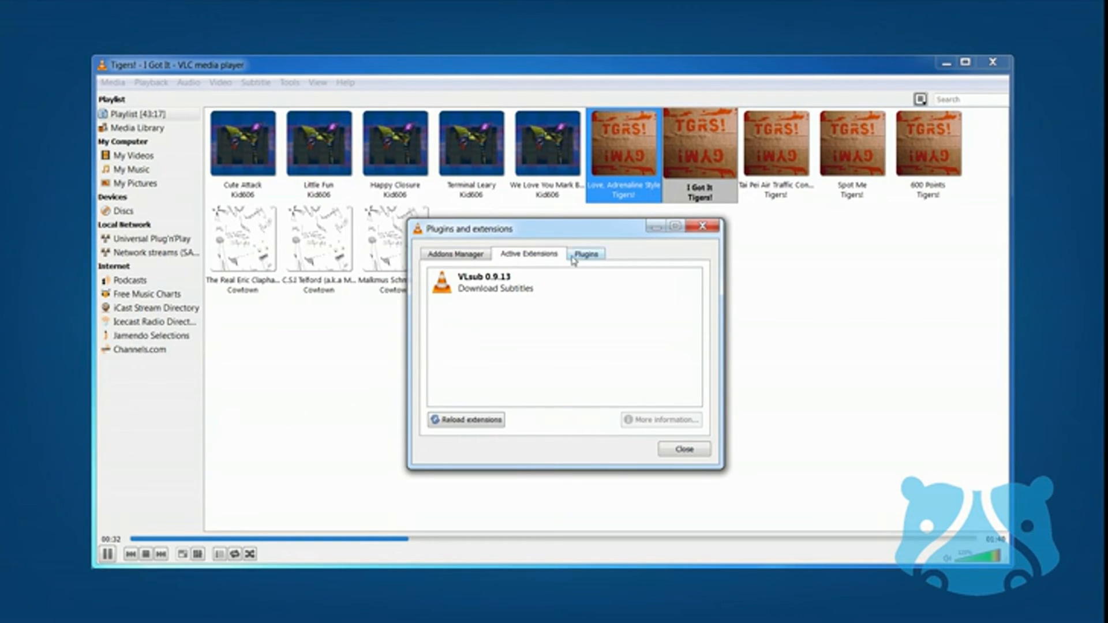
{"action": "left_click", "coordinate": [585, 253]}
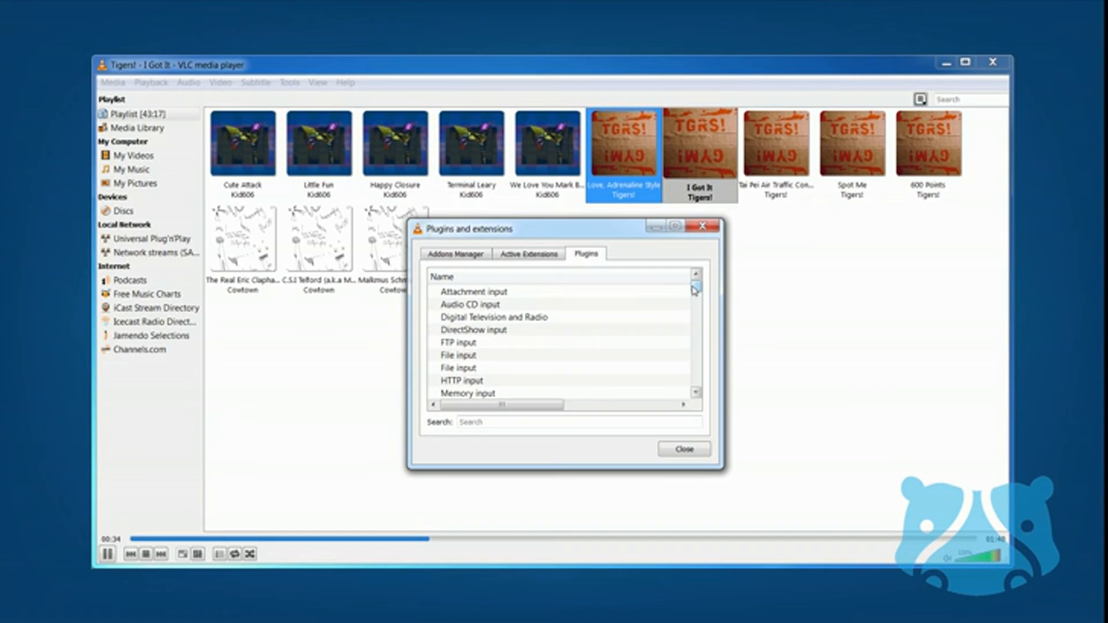